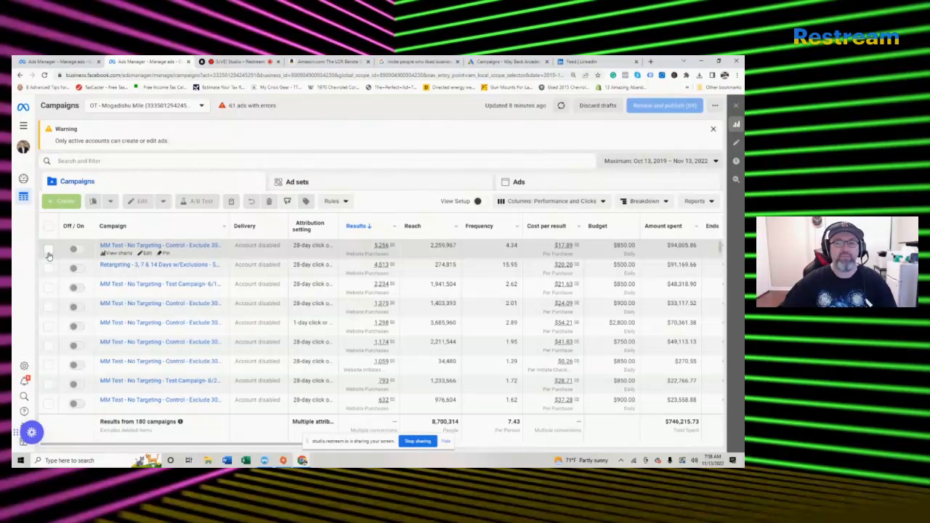
Tick the checkbox for the top MM Test campaign in the Campaigns table.
left_click(48, 250)
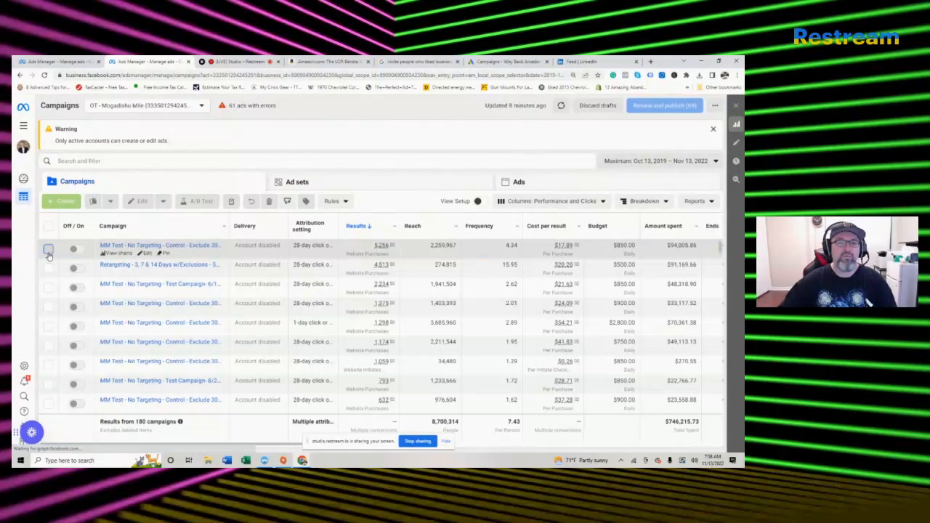
left_click(48, 248)
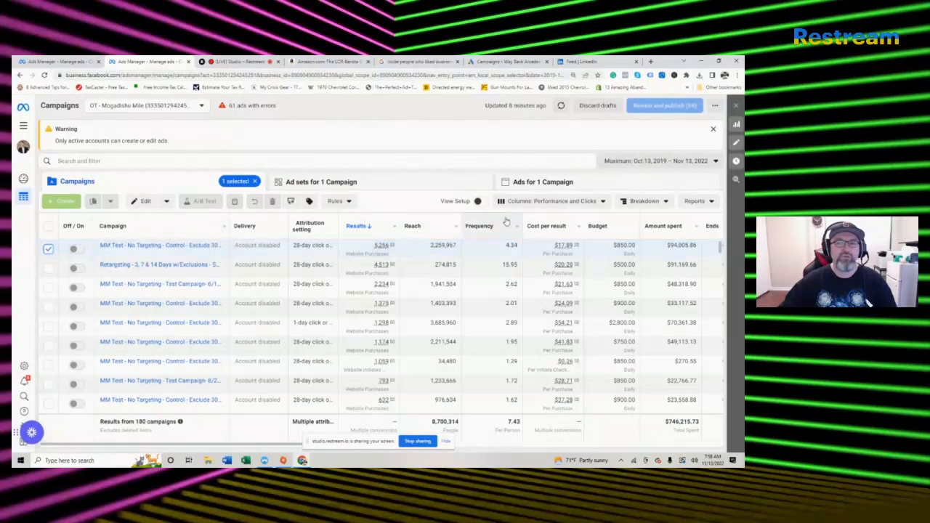
mouse_move(536, 181)
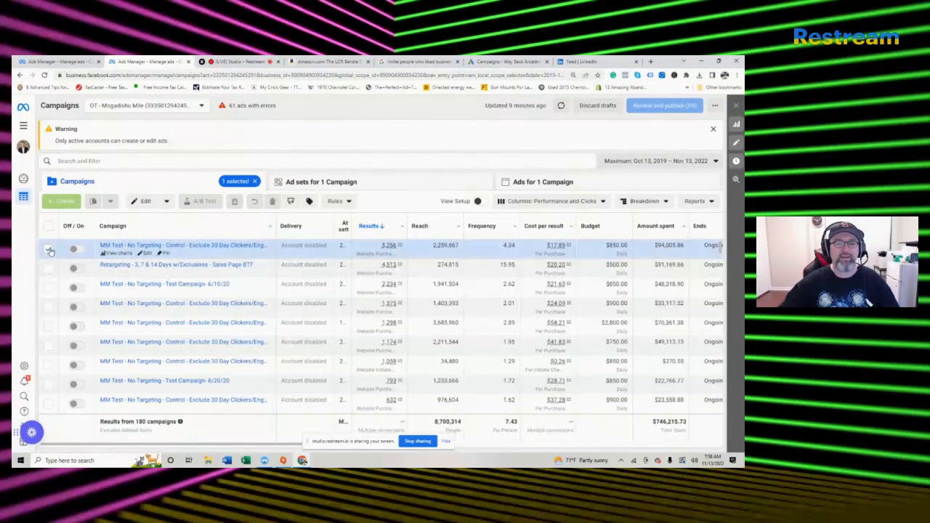
left_click(49, 249)
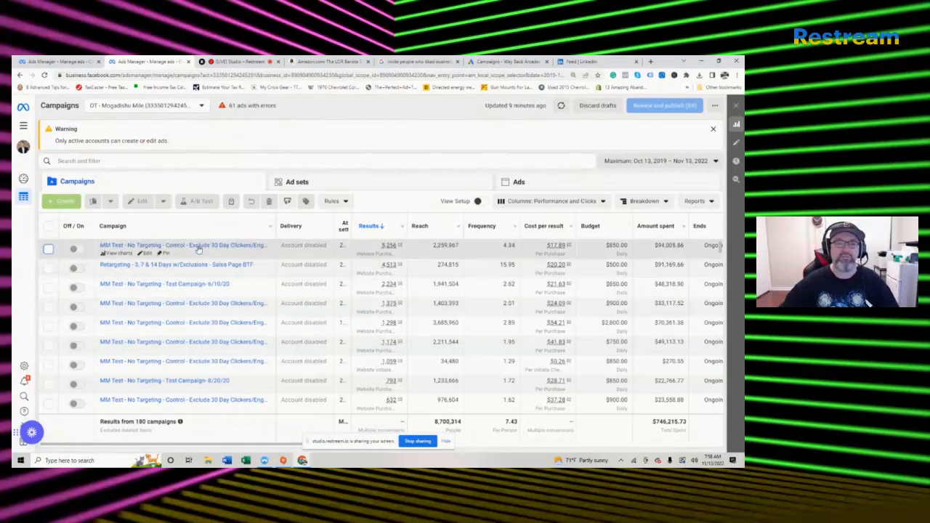
left_click(47, 249)
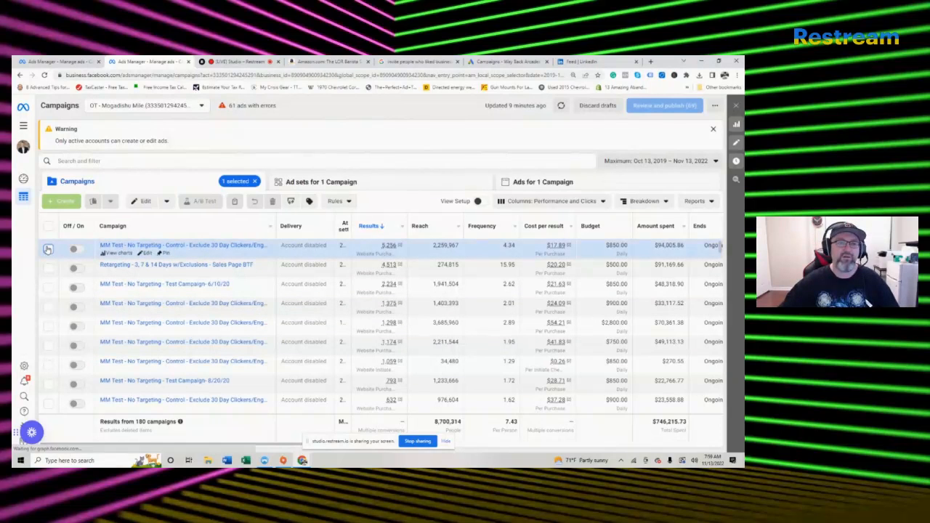
Switch to 'Ads for 1 Campaign' and open the Danny Dial- 425 Yards ad for editing.
left_click(543, 181)
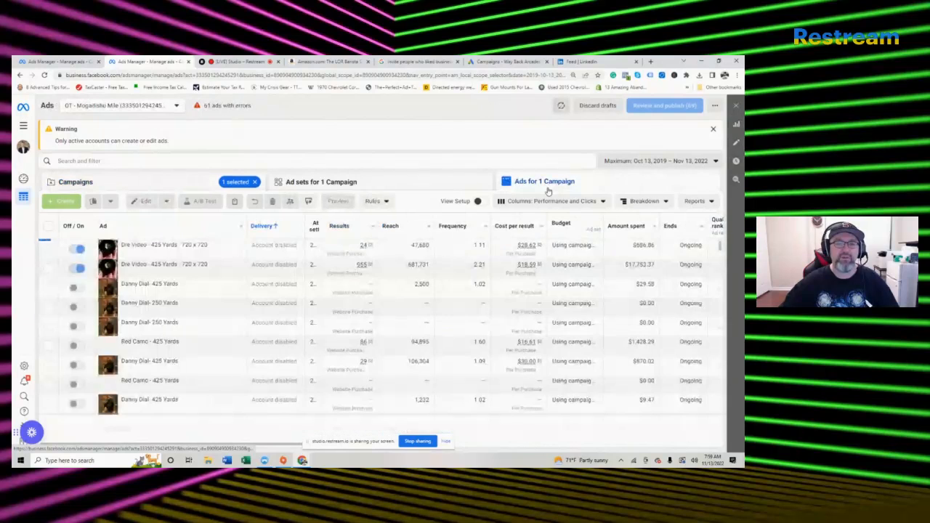
left_click(339, 225)
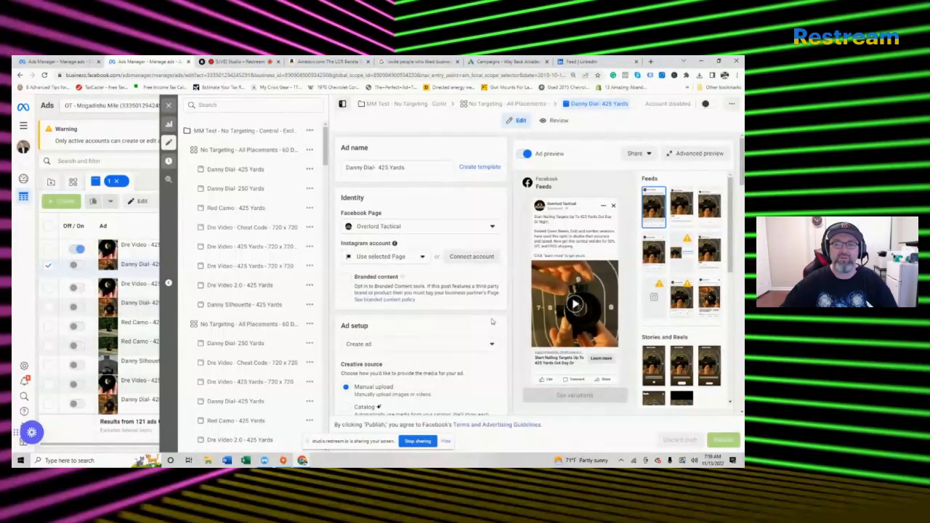
mouse_move(489, 368)
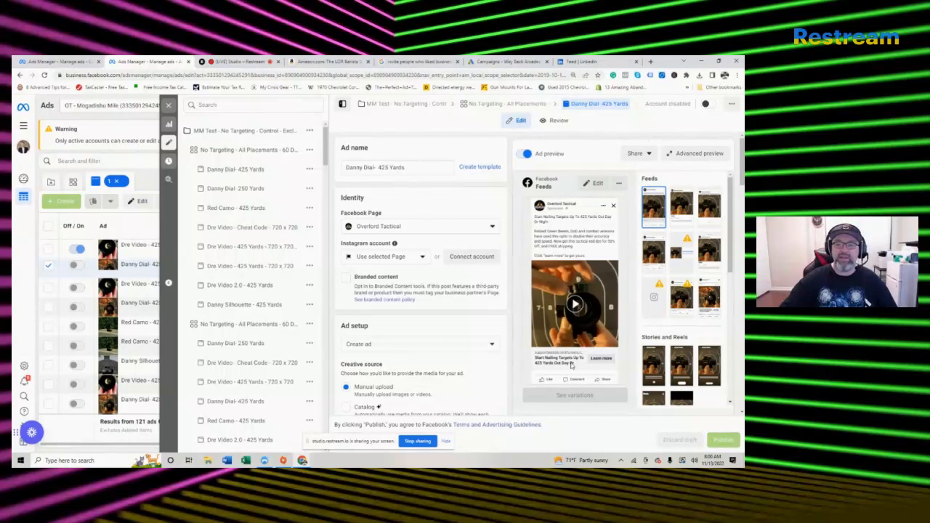
mouse_move(596, 440)
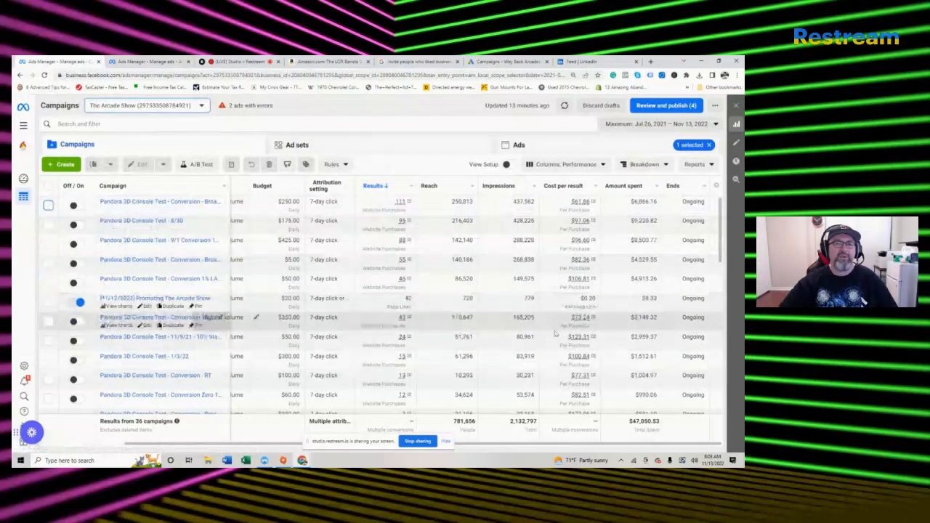
mouse_move(419, 248)
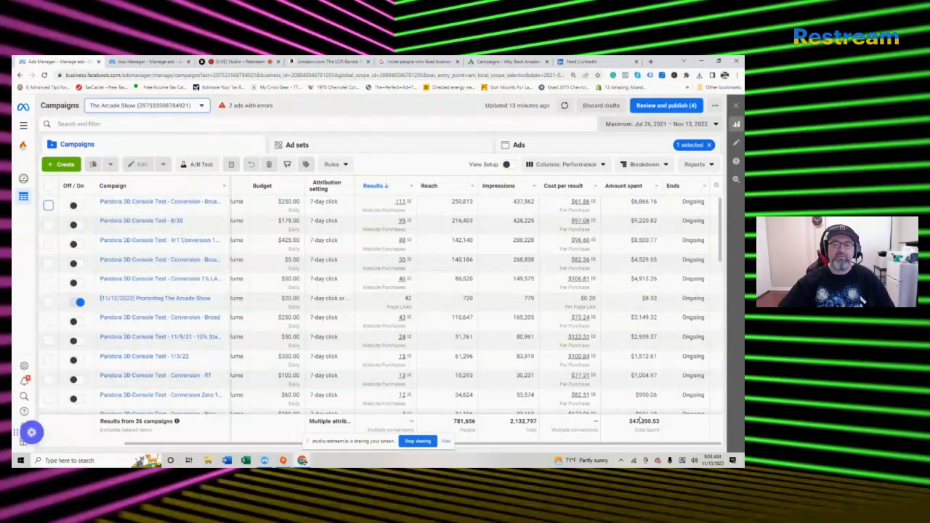
mouse_move(429, 338)
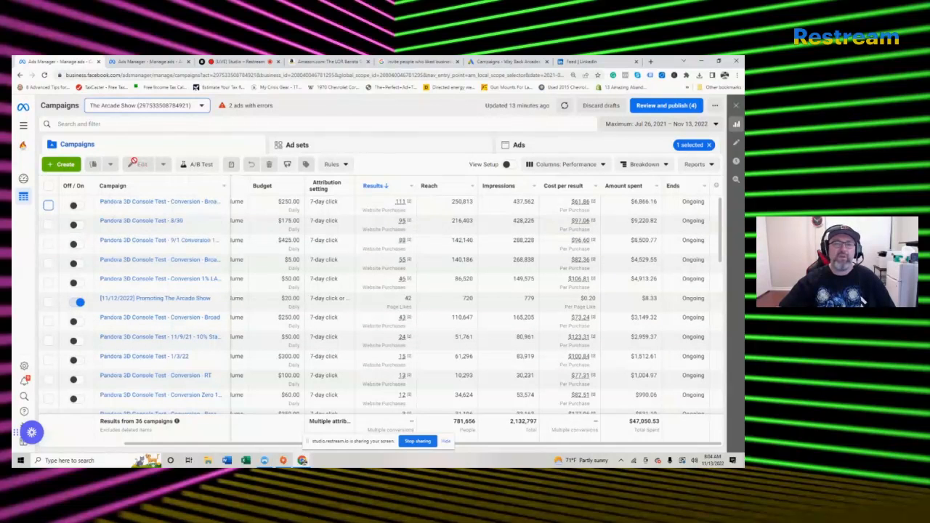
Tick the top Pandora 3D Console Test conversion campaign in the Campaigns table.
left_click(48, 205)
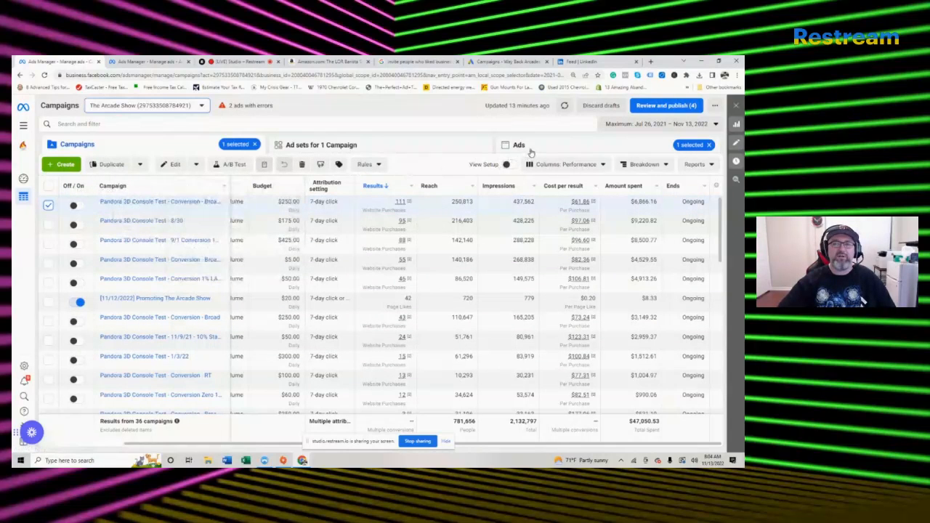
Open the Ads tab and scroll to the Pandora YT 10 K Video ad's editor preview.
left_click(518, 144)
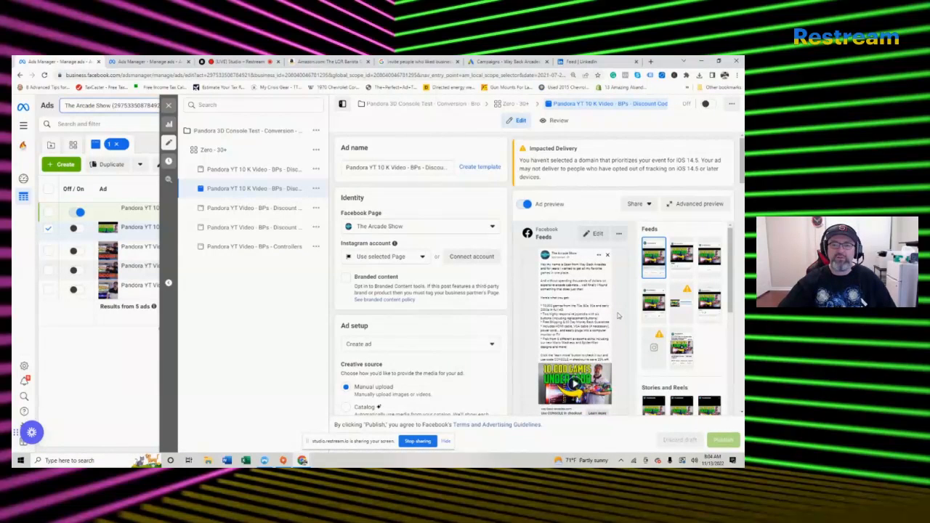
scroll("down", 3)
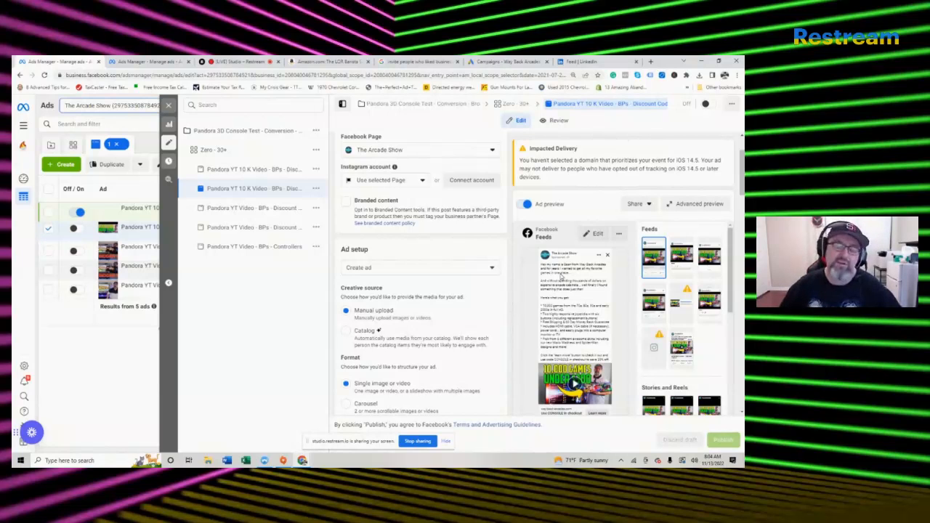
mouse_move(560, 277)
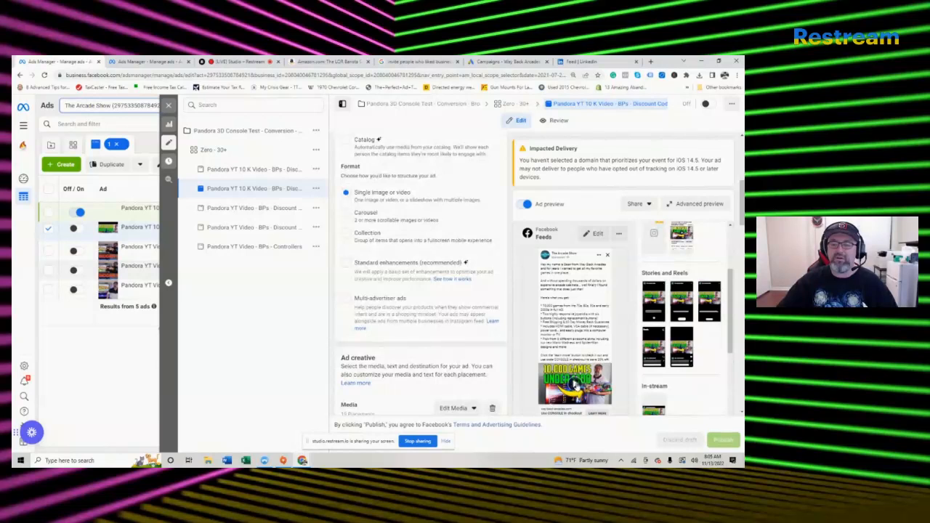
scroll("down", 3)
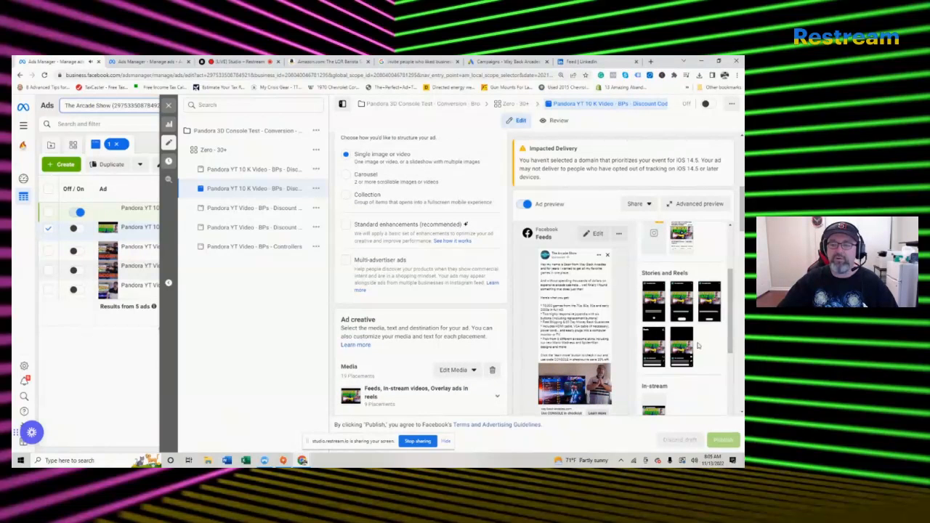
scroll("down", 3)
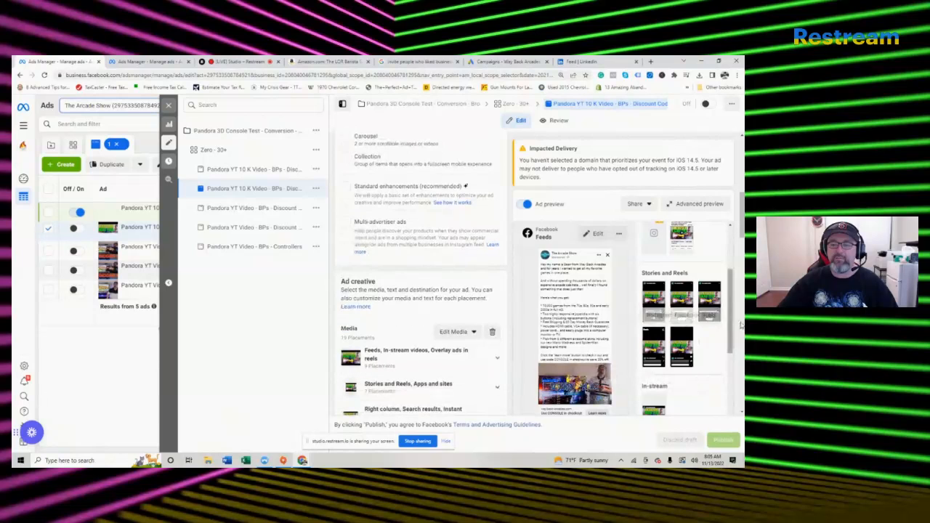